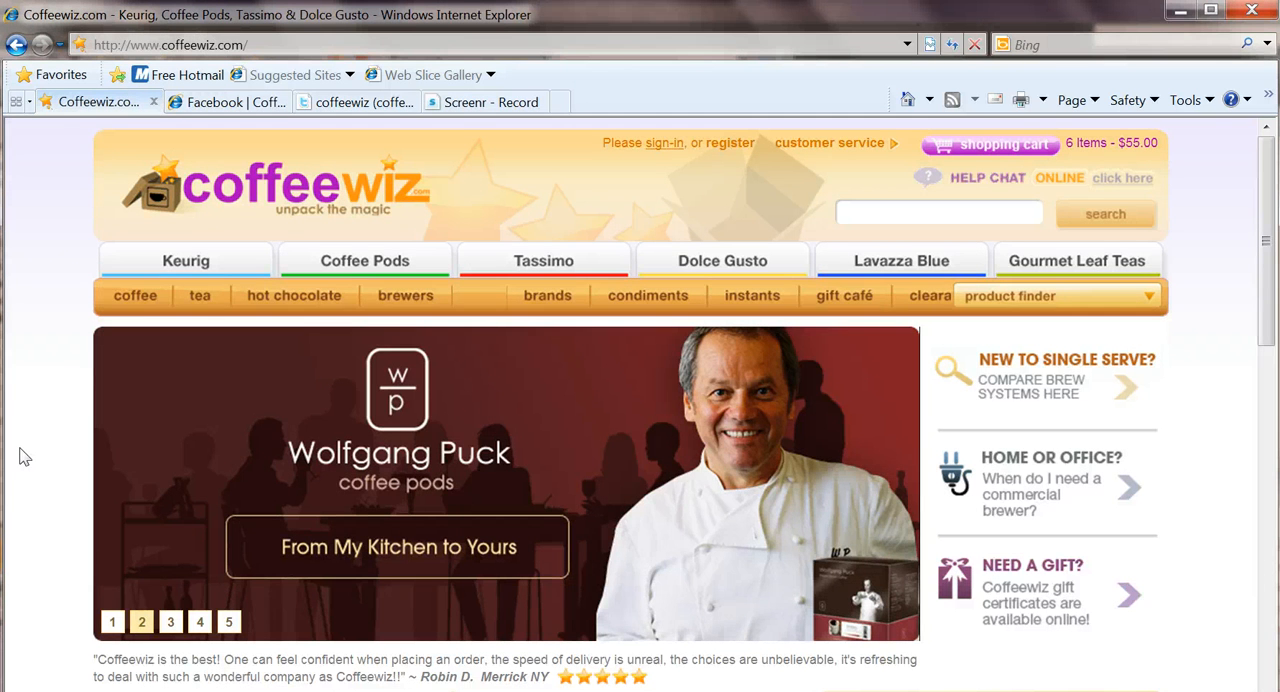
Switch to the Facebook tab showing Coffeewiz's CONTEST section with the Find the Easter Egg promotion.
{"action": "left_click", "coordinate": [170, 620]}
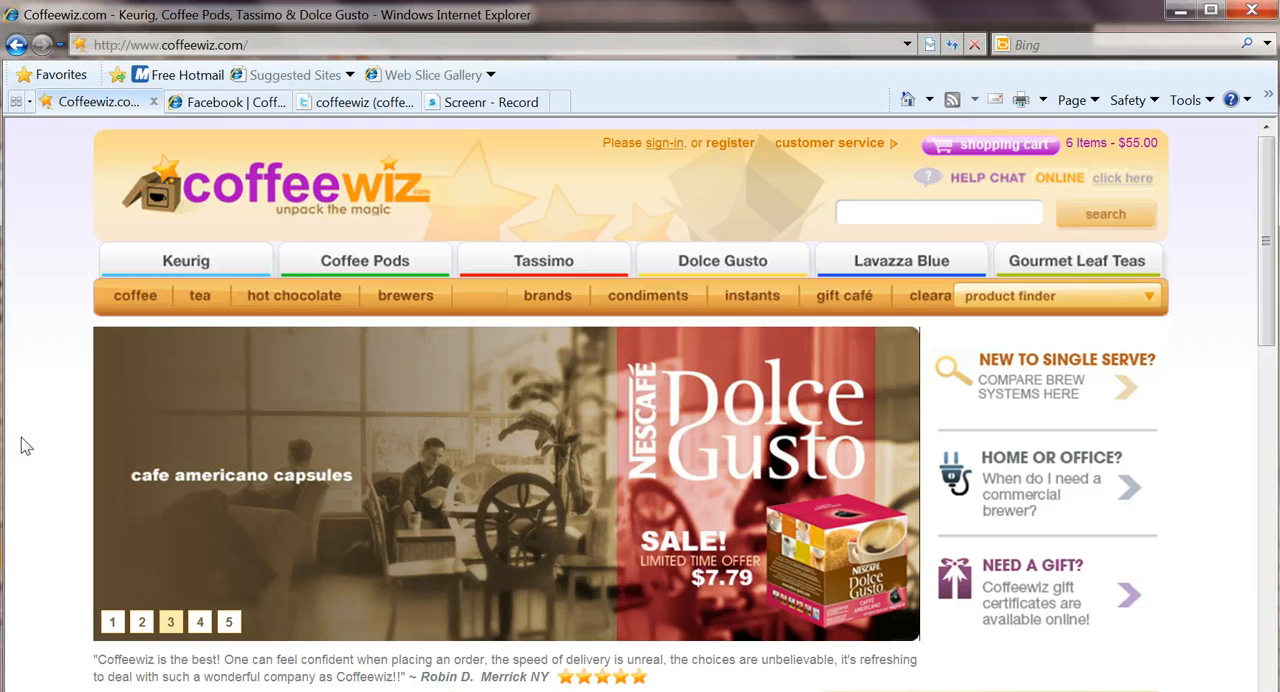
{"action": "mouse_move", "coordinate": [36, 536]}
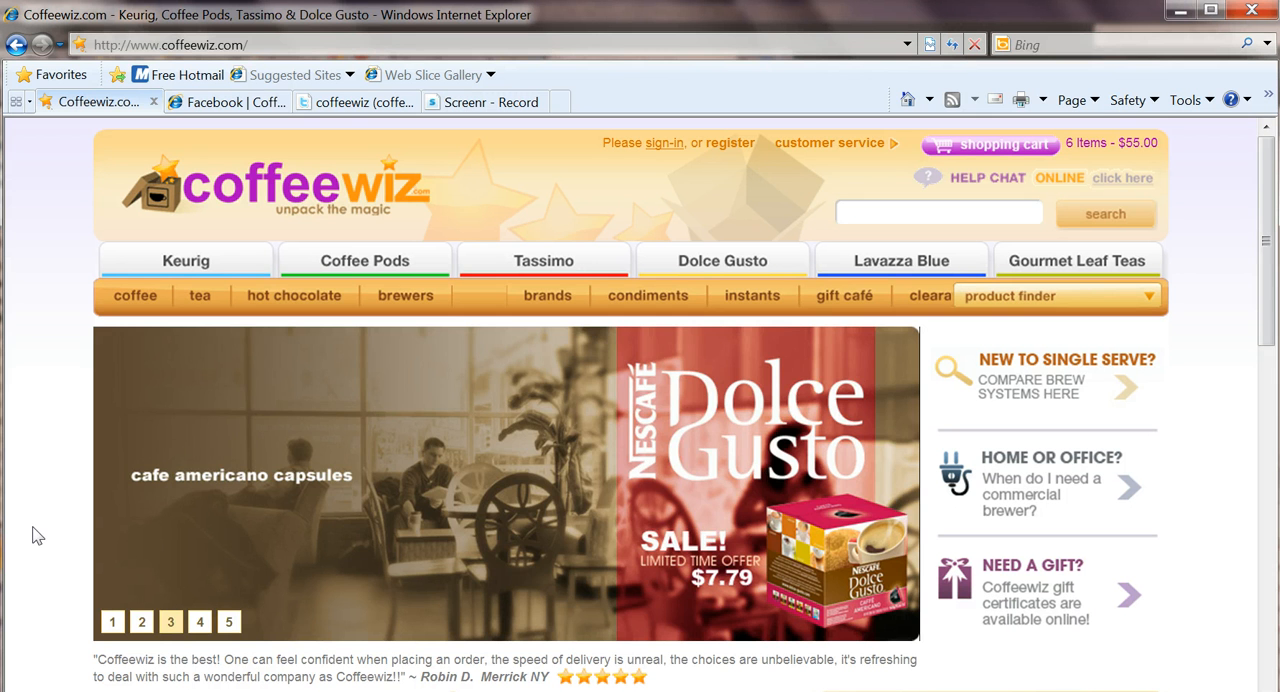
{"action": "left_click", "coordinate": [200, 620]}
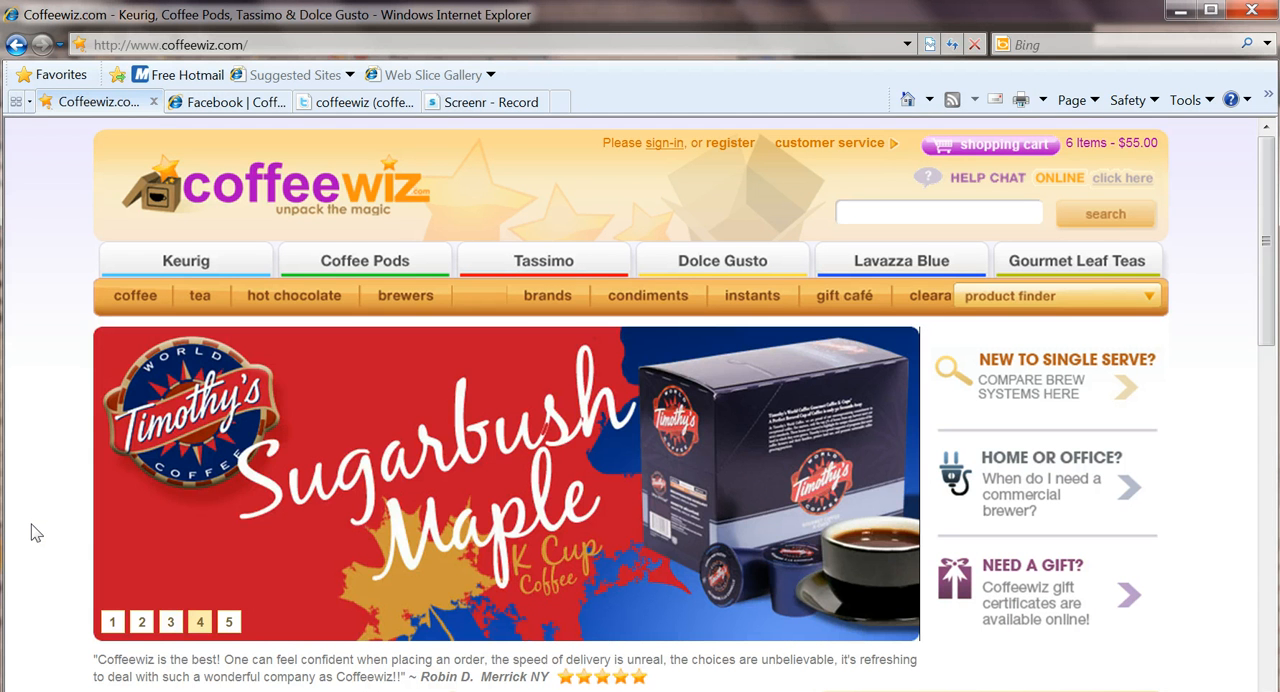
{"action": "mouse_move", "coordinate": [32, 464]}
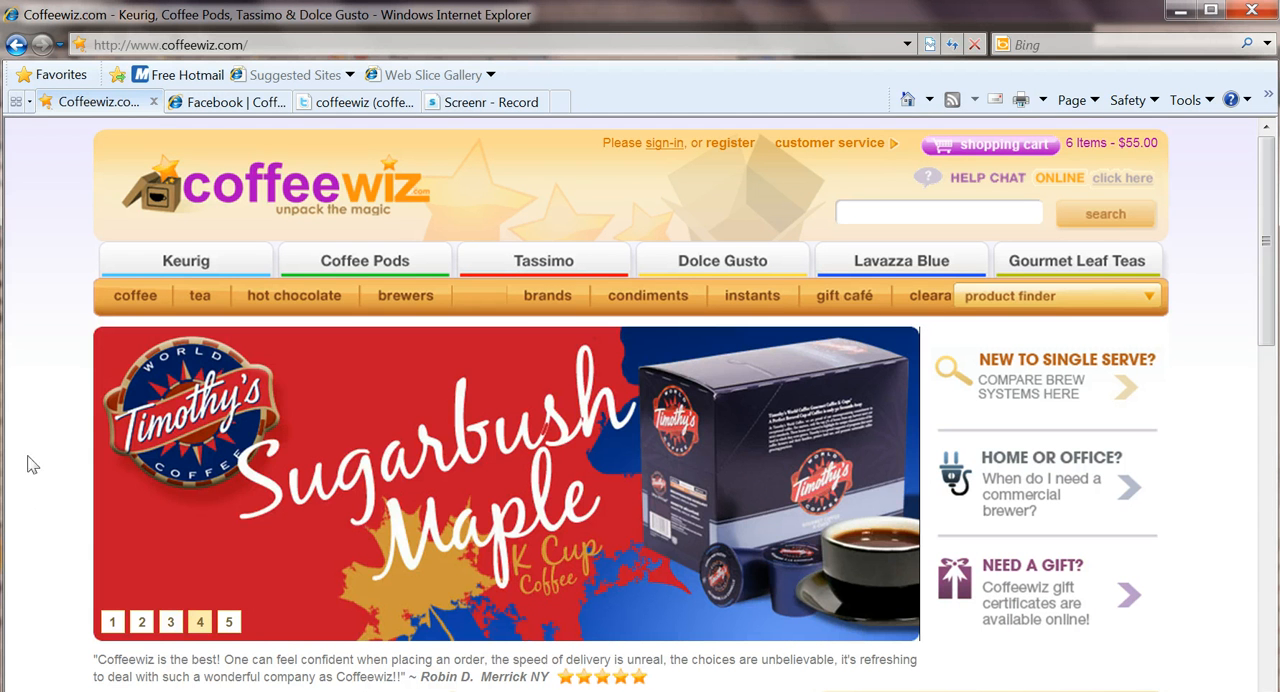
{"action": "left_click", "coordinate": [220, 102]}
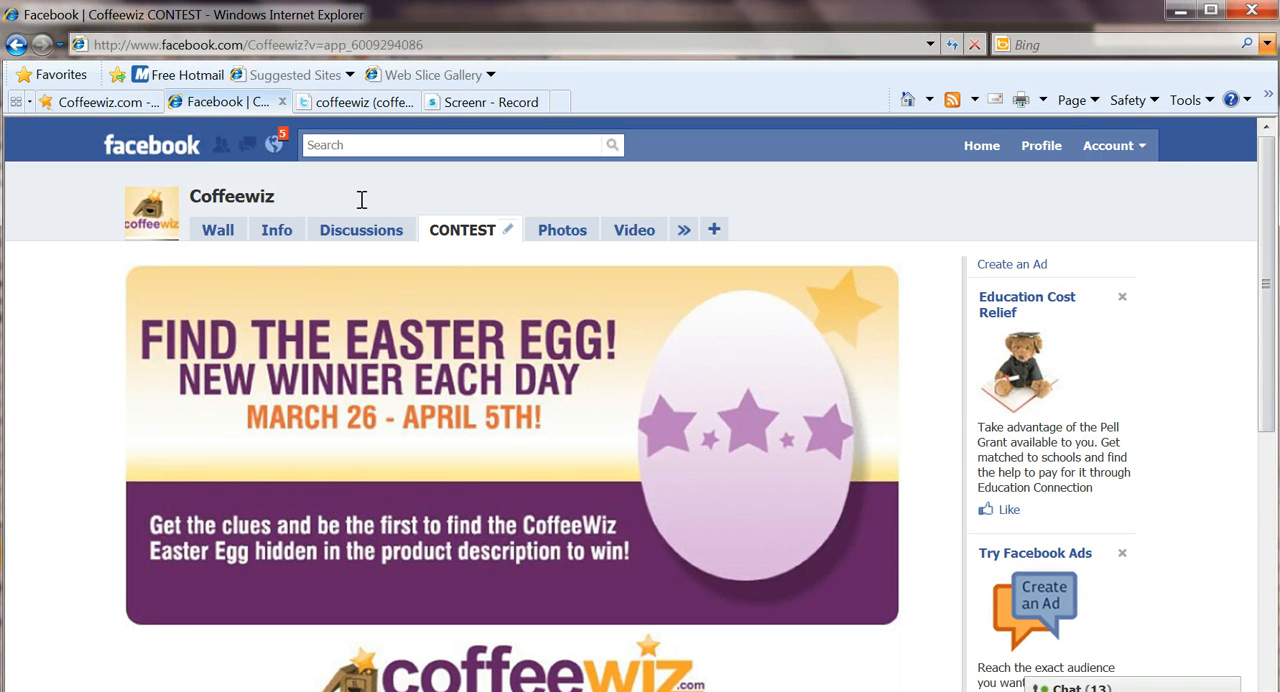
{"action": "mouse_move", "coordinate": [360, 102]}
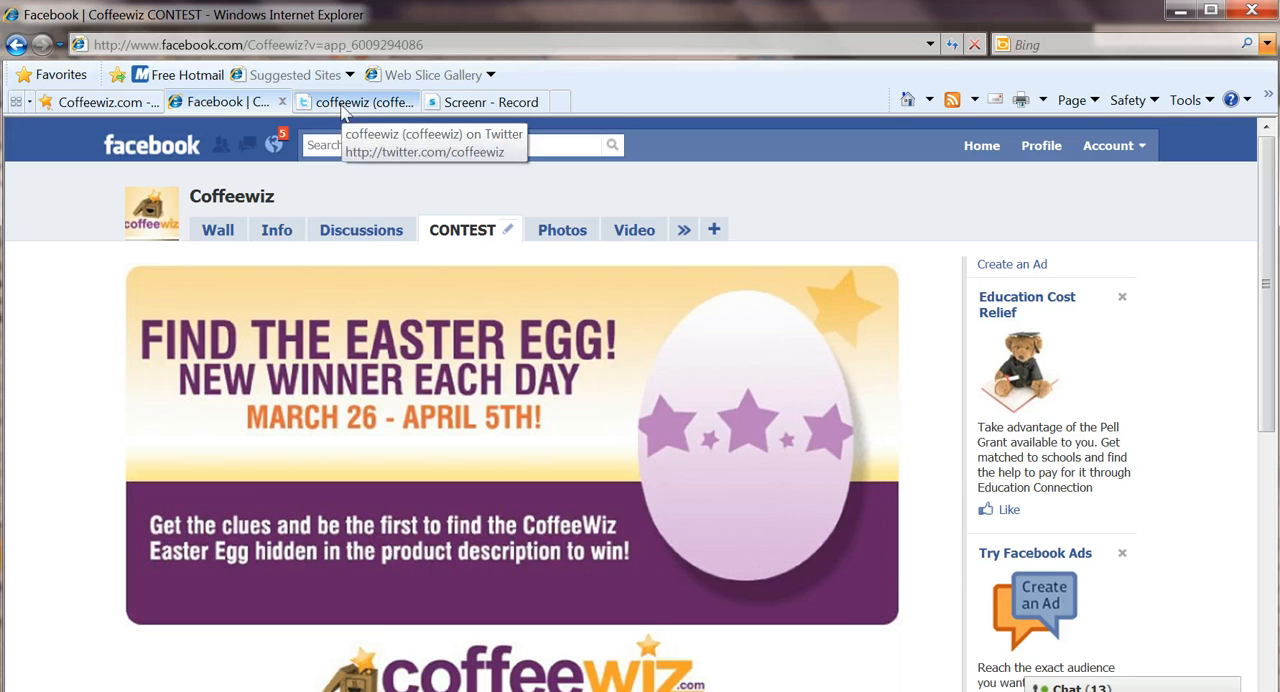
Switch to the coffeewiz Twitter profile listing its contest announcement tweets.
{"action": "left_click", "coordinate": [360, 100]}
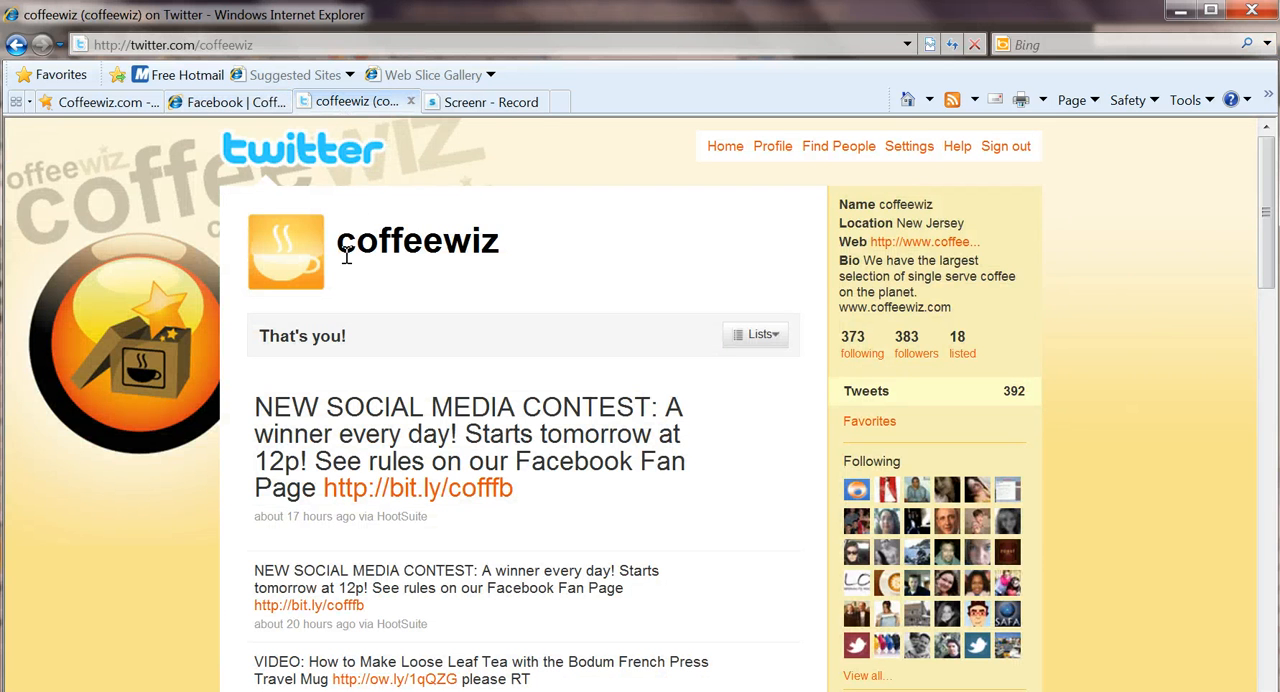
{"action": "mouse_move", "coordinate": [440, 256]}
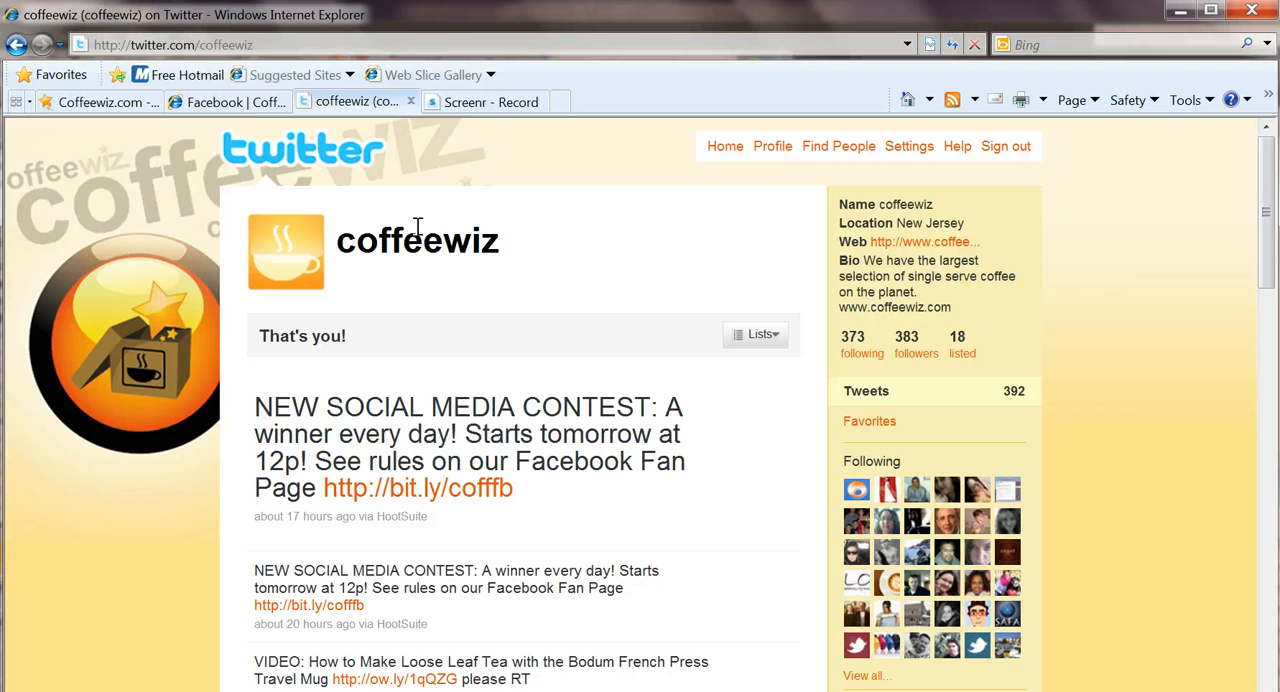
{"action": "mouse_move", "coordinate": [256, 120]}
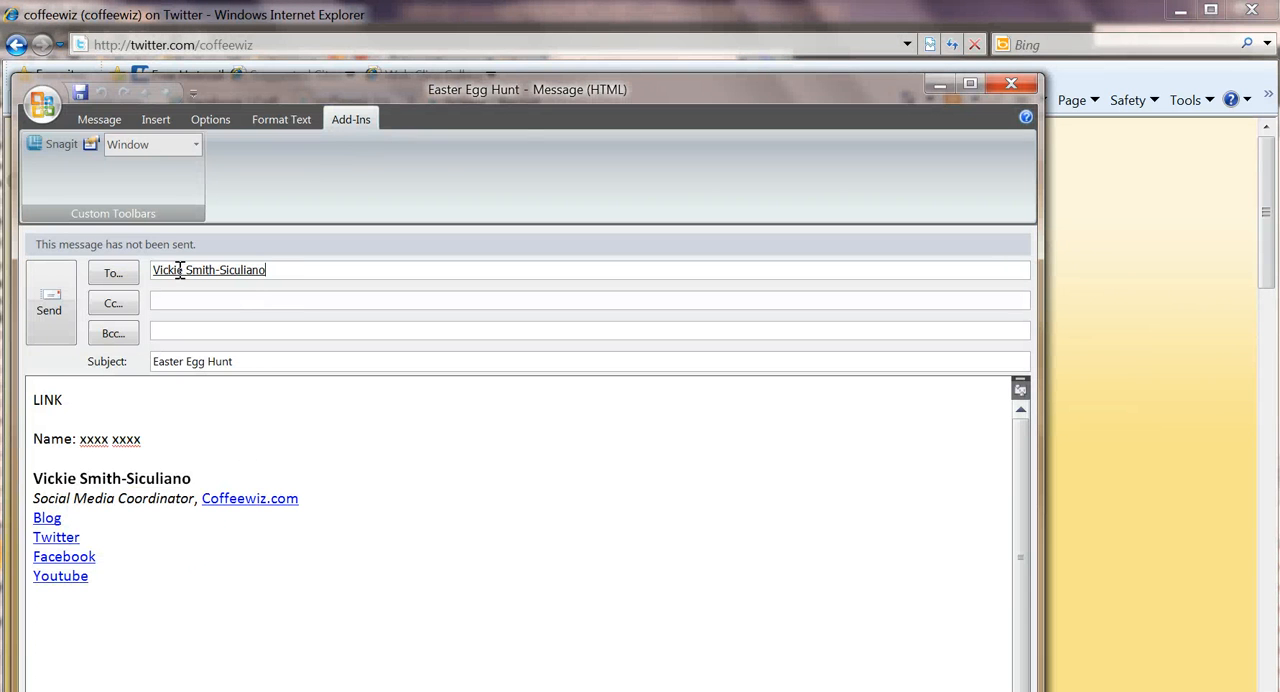
{"action": "type", "text": "vicki"}
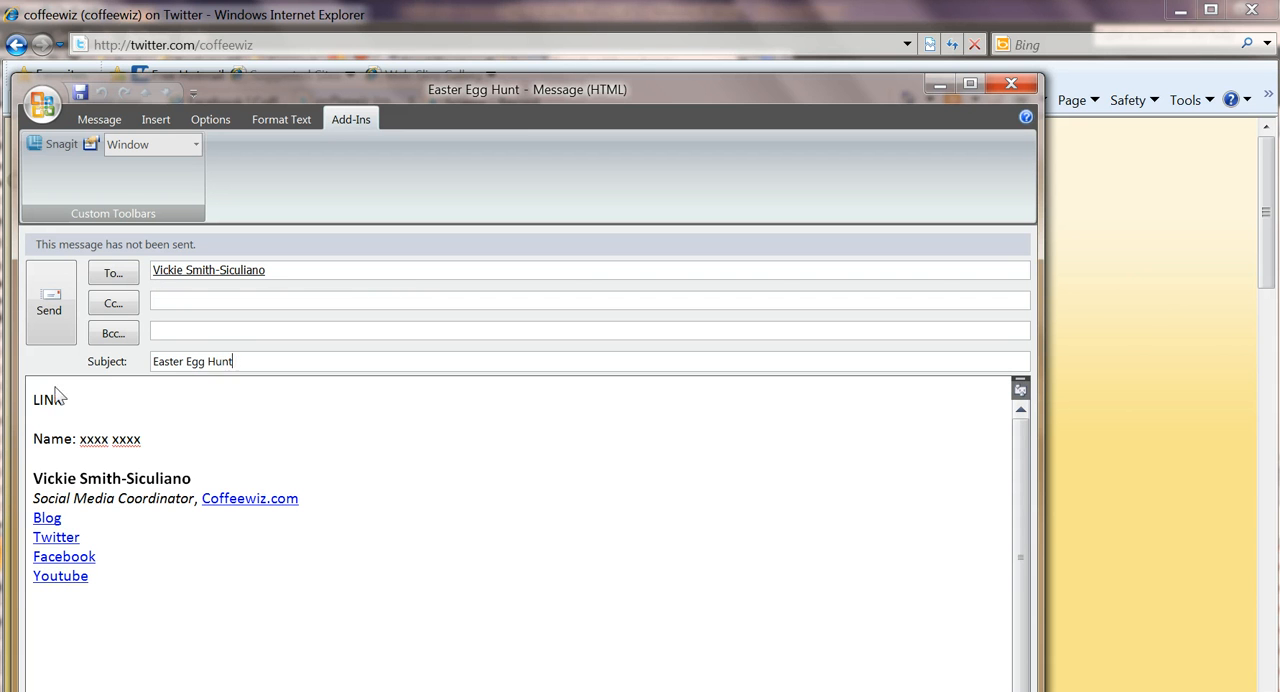
{"action": "type", "text": "K"}
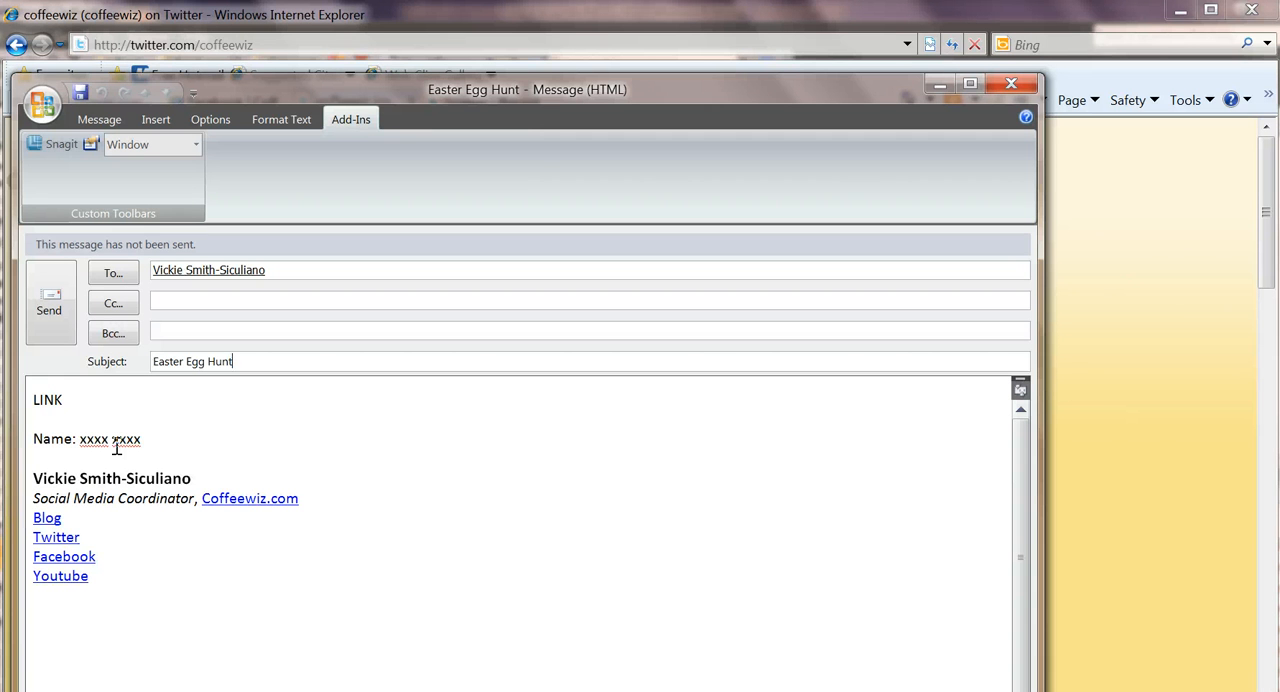
{"action": "mouse_move", "coordinate": [116, 448]}
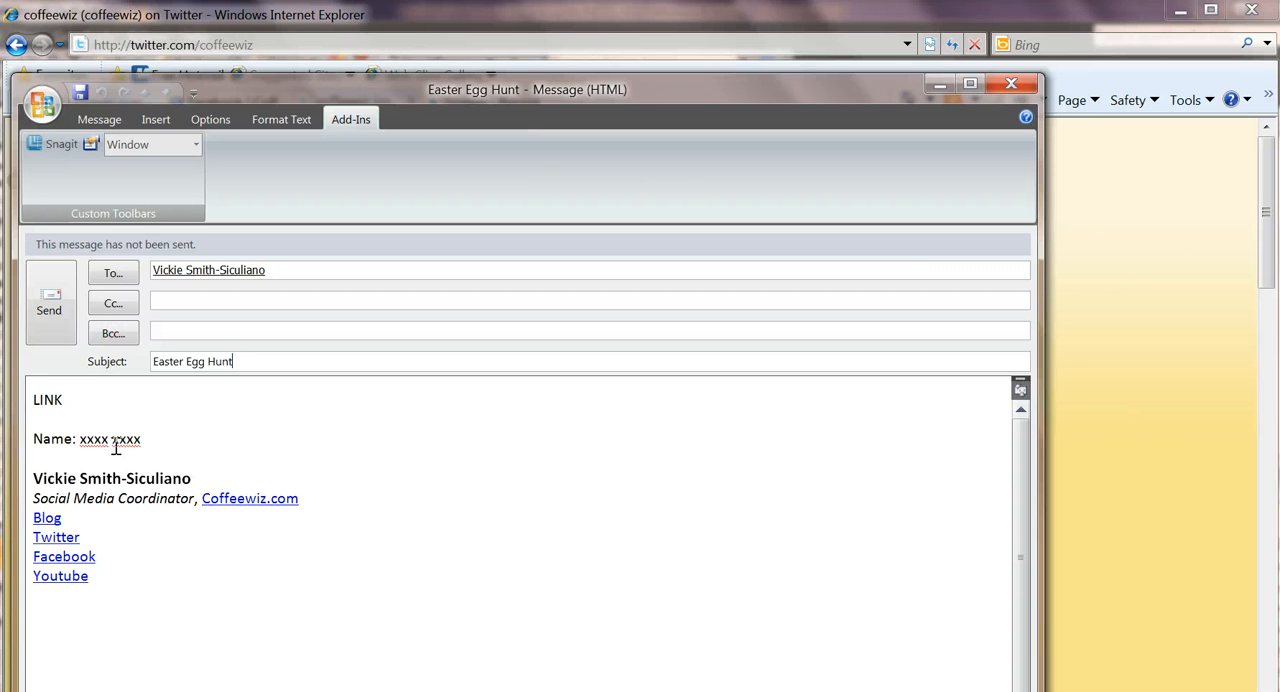